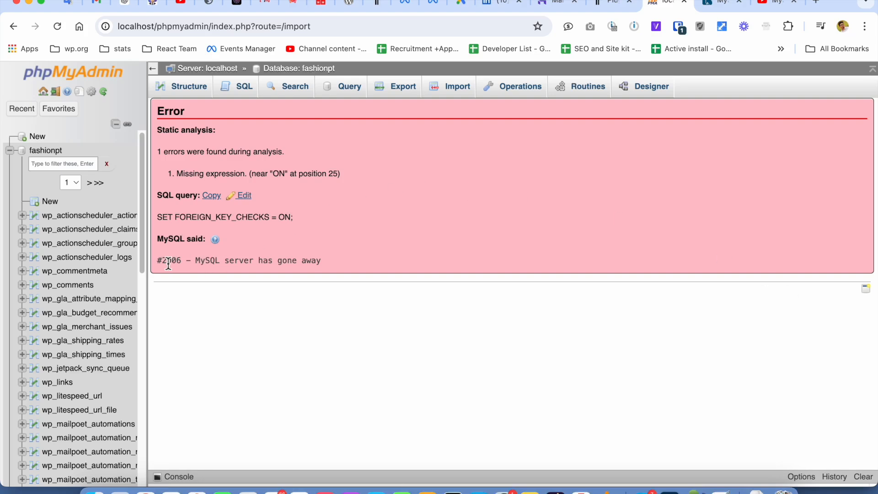
Filter the server variables to 'packet' and start editing max allowed packet (currently 1,048,576)
{"action": "left_click_drag", "start_coordinate": [165, 261], "coordinate": [321, 261]}
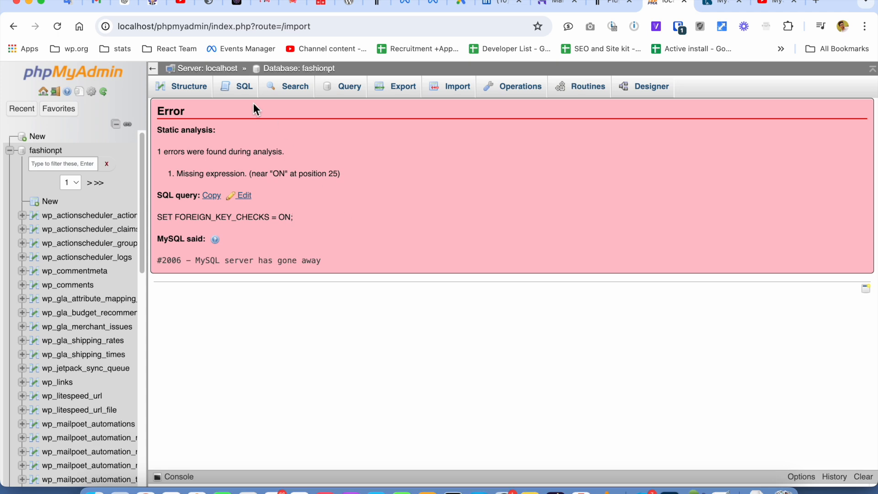
{"action": "left_click", "coordinate": [206, 68]}
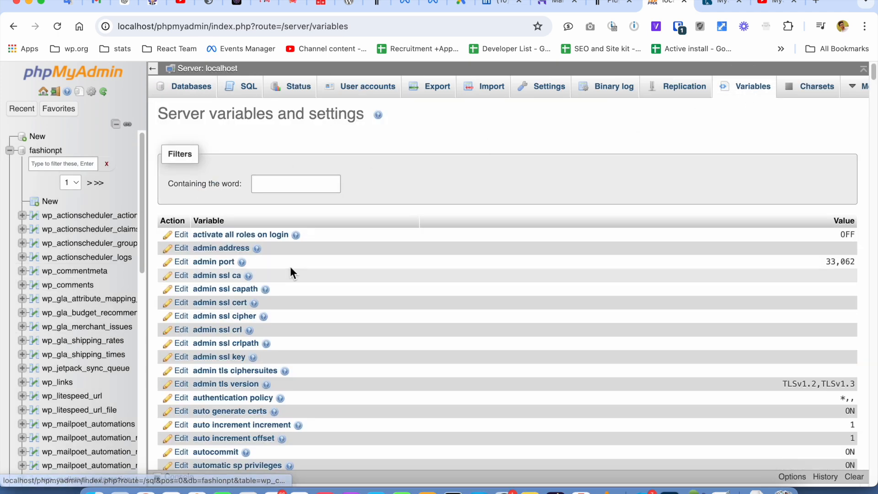
{"action": "type", "text": "packet"}
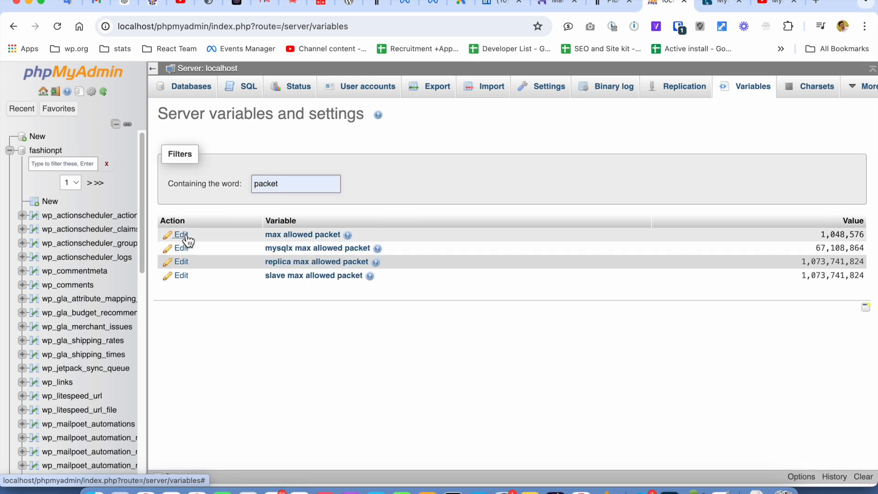
{"action": "left_click", "coordinate": [181, 234]}
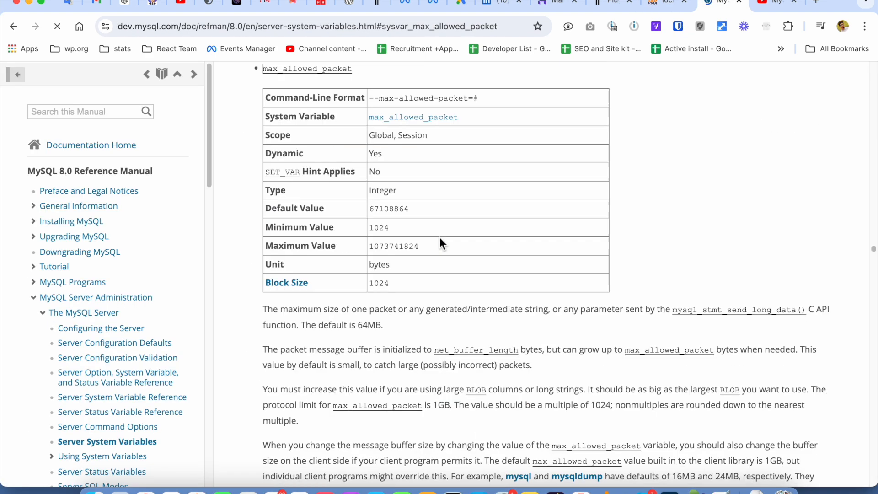
{"action": "scroll", "scroll_direction": "down", "scroll_amount": 3}
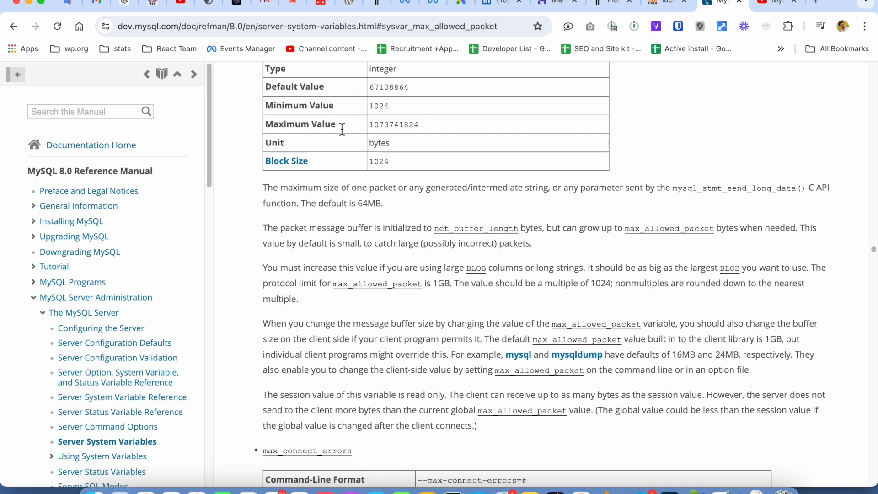
{"action": "double_click", "coordinate": [393, 124]}
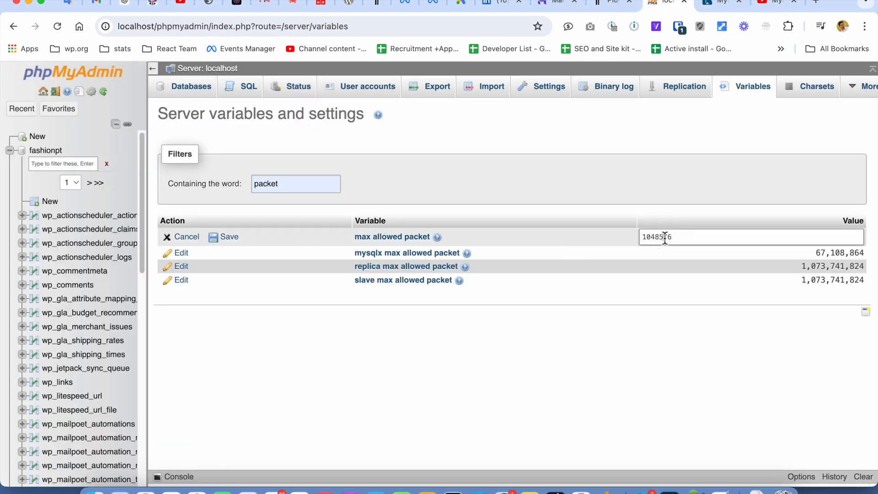
{"action": "type", "text": "1073741824"}
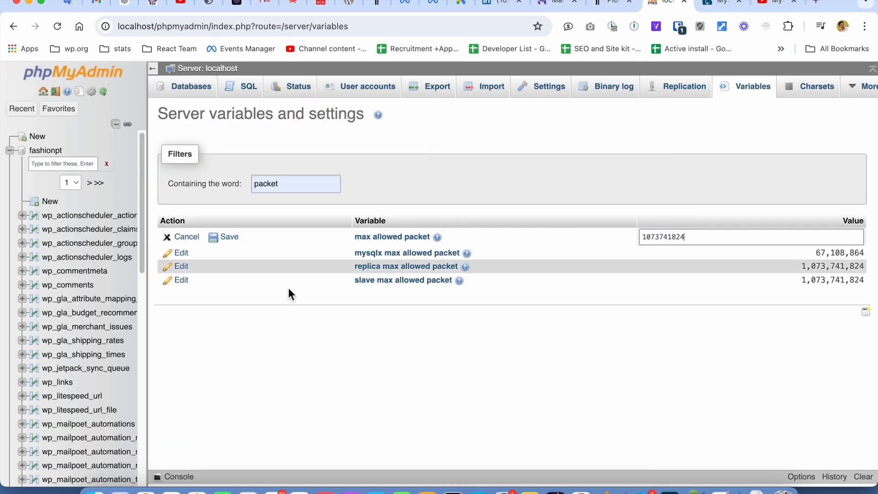
{"action": "left_click", "coordinate": [229, 236]}
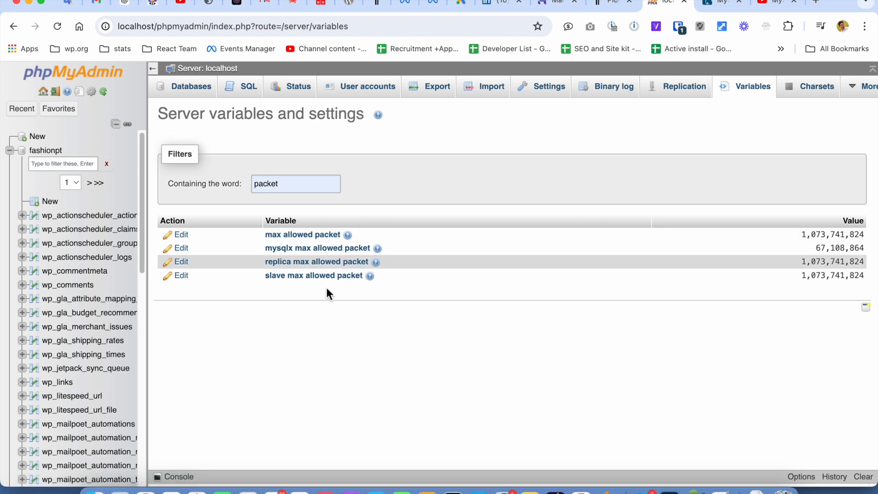
{"action": "mouse_move", "coordinate": [39, 159]}
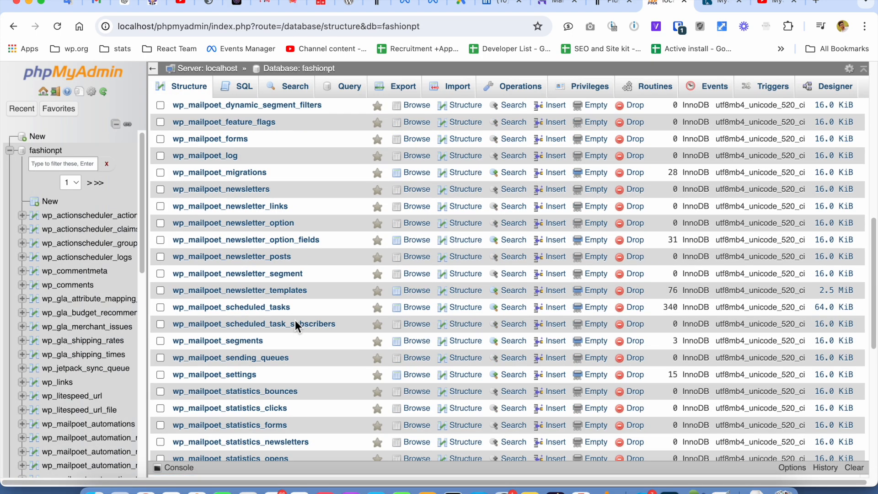
Drop all 56 checked fashionpt tables and confirm, leaving no tables found
{"action": "scroll", "scroll_direction": "down", "scroll_amount": 3}
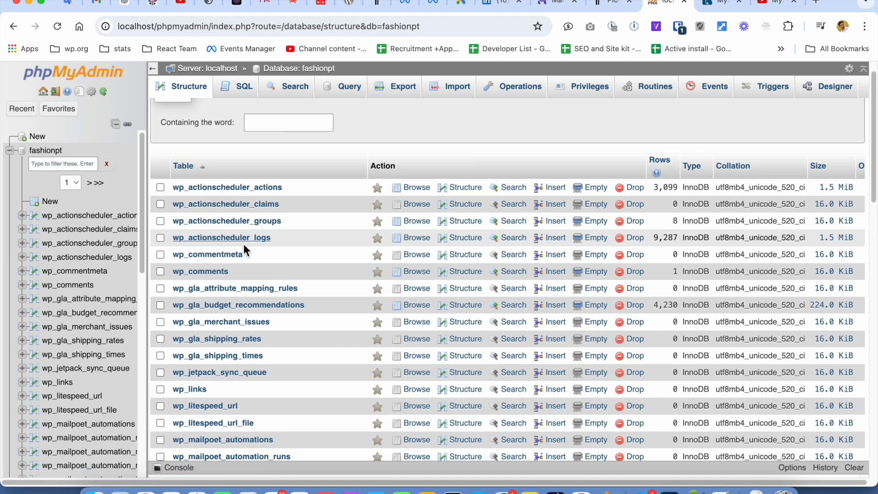
{"action": "scroll", "scroll_direction": "down", "scroll_amount": 3}
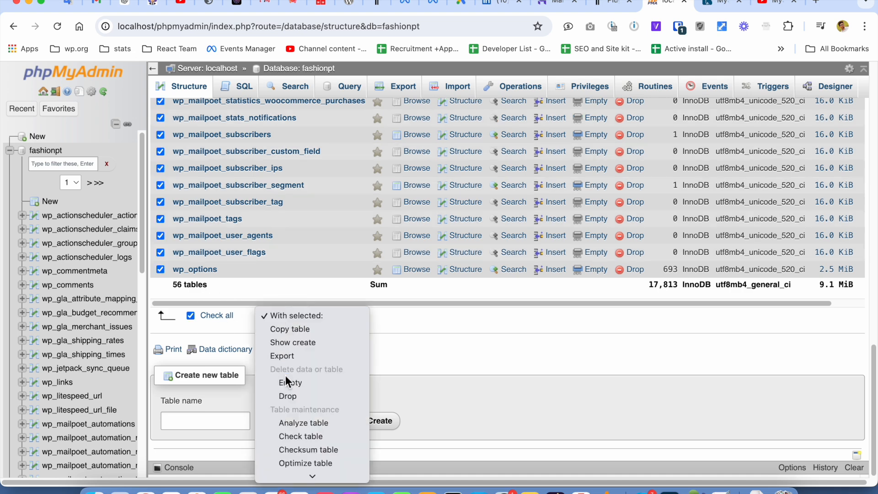
{"action": "left_click", "coordinate": [287, 396]}
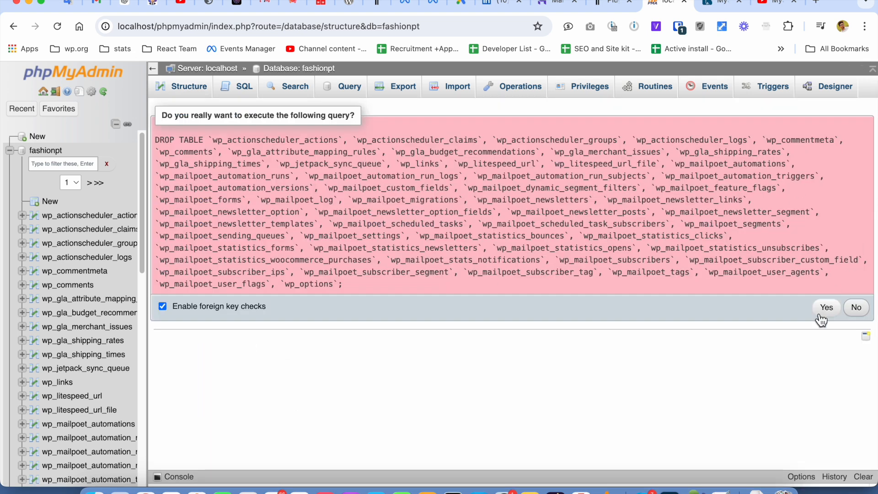
{"action": "left_click", "coordinate": [825, 307]}
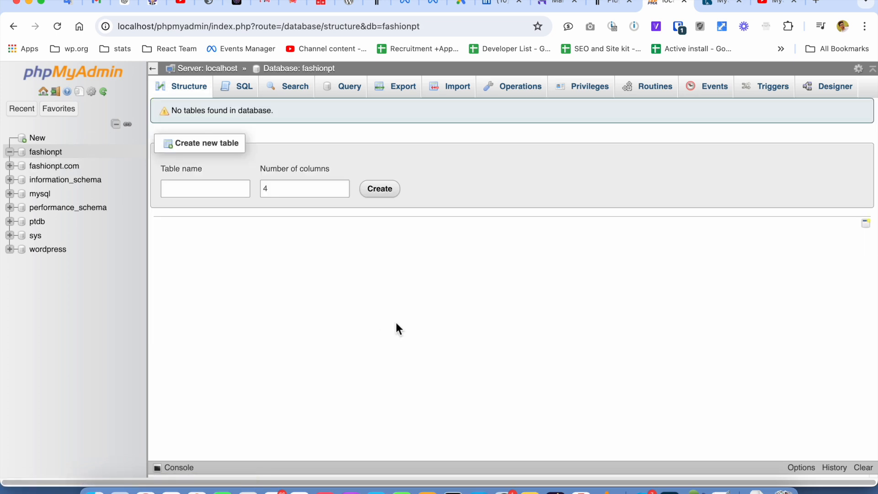
Import the .sql dump from Downloads into fashionpt, repopulating its WordPress tables
{"action": "left_click", "coordinate": [458, 86]}
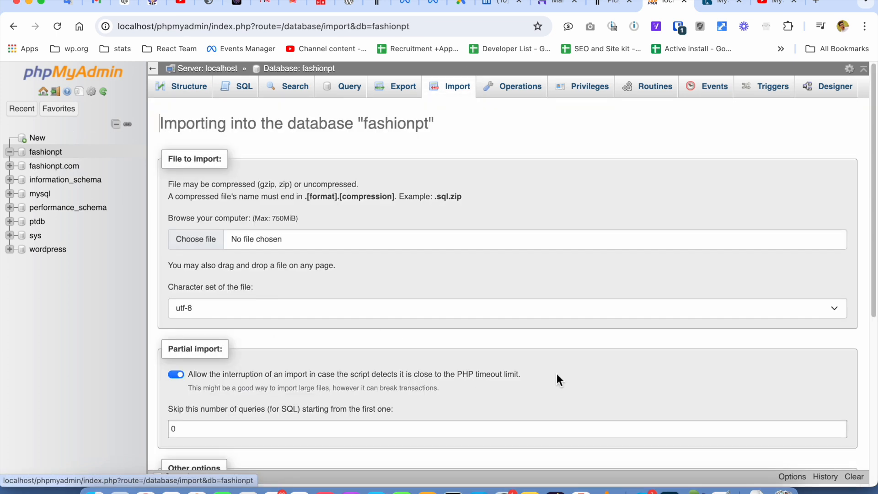
{"action": "left_click", "coordinate": [196, 239]}
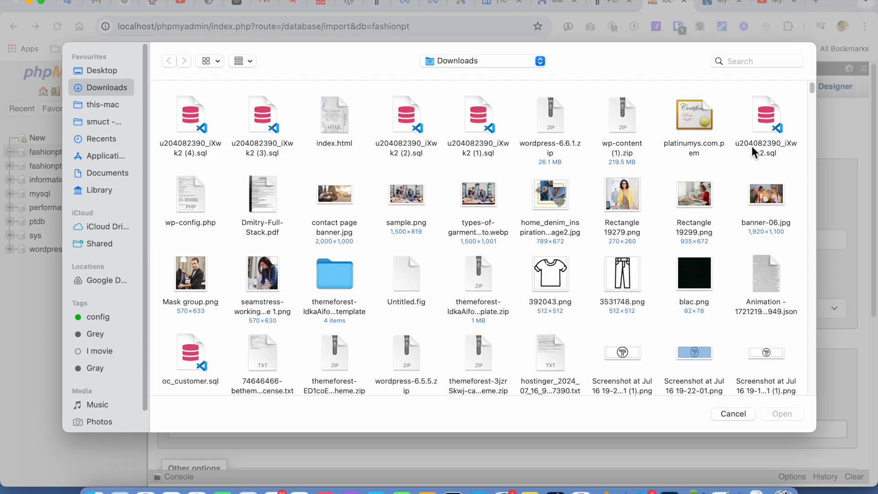
{"action": "left_click", "coordinate": [733, 413]}
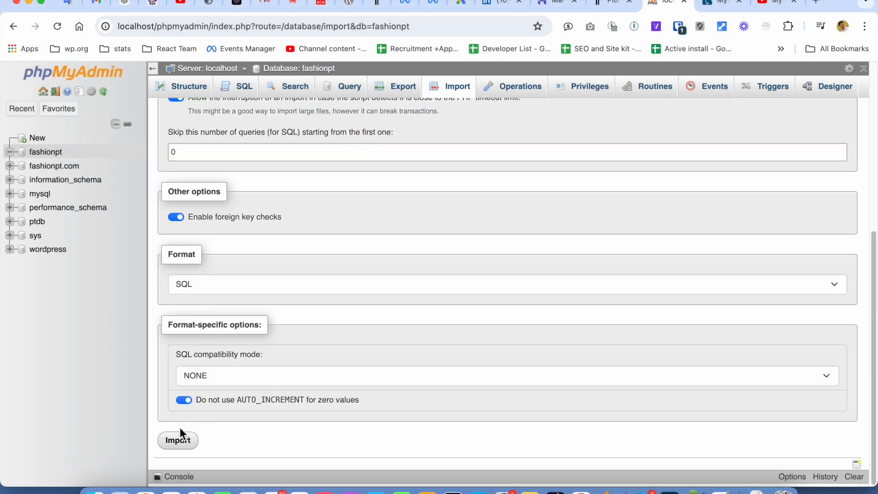
{"action": "left_click", "coordinate": [177, 440]}
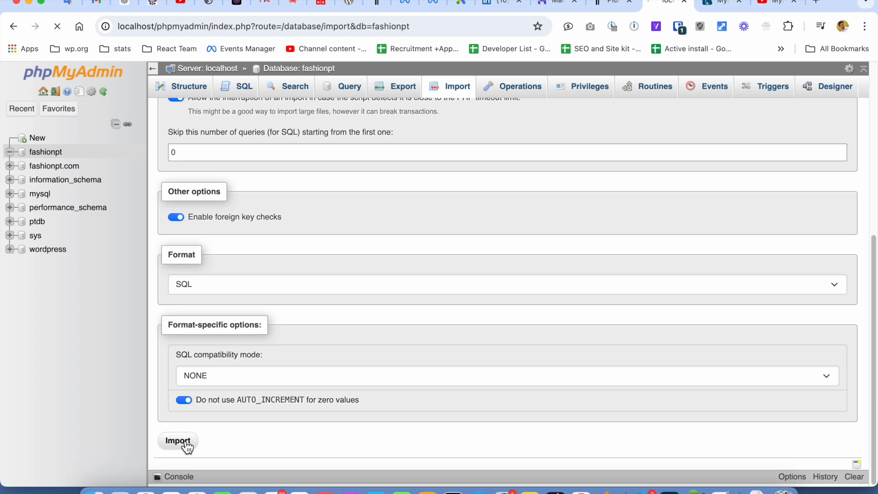
{"action": "left_click", "coordinate": [176, 441]}
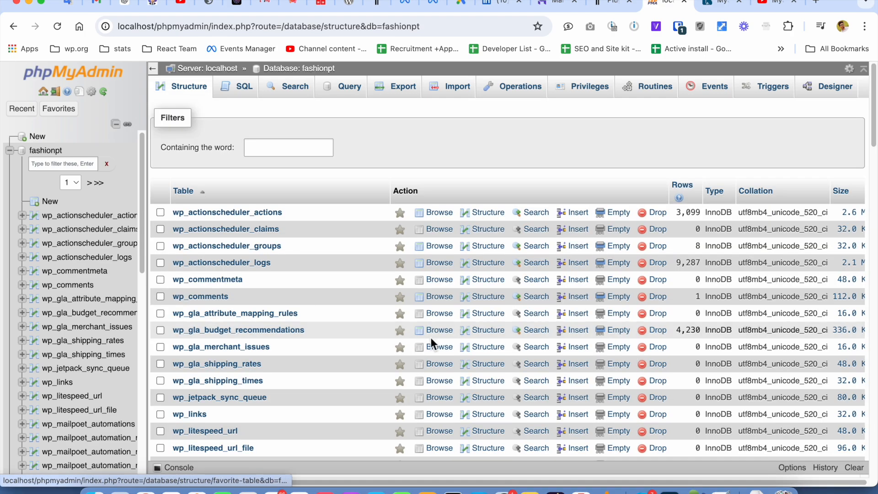
Scroll the fashionpt structure to the total of 98 tables and 20,720 rows
{"action": "scroll", "scroll_direction": "down", "scroll_amount": 3}
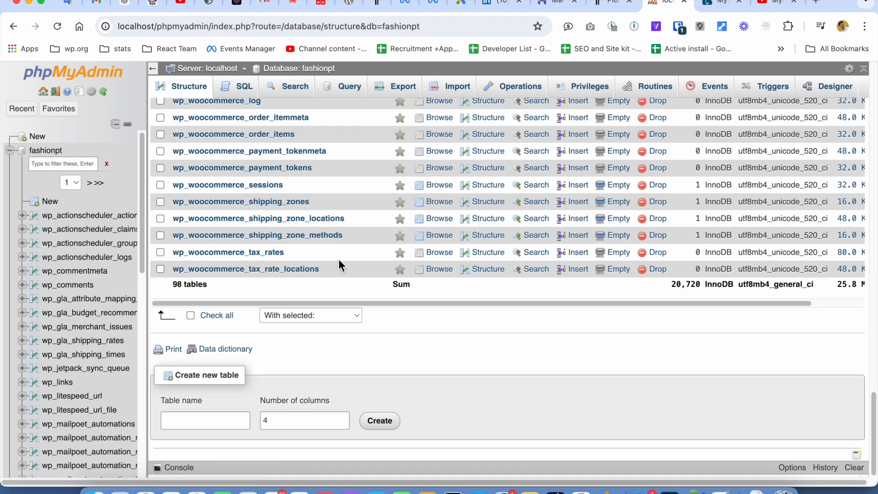